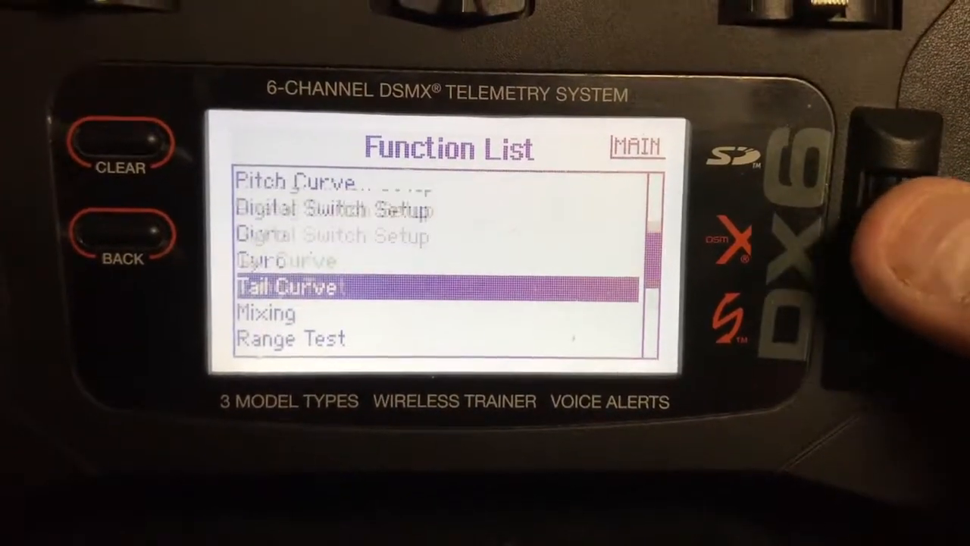
- Enter the DX6 System Setup list, answering YES to the RF-disabled caution prompt
scroll(down, 3)
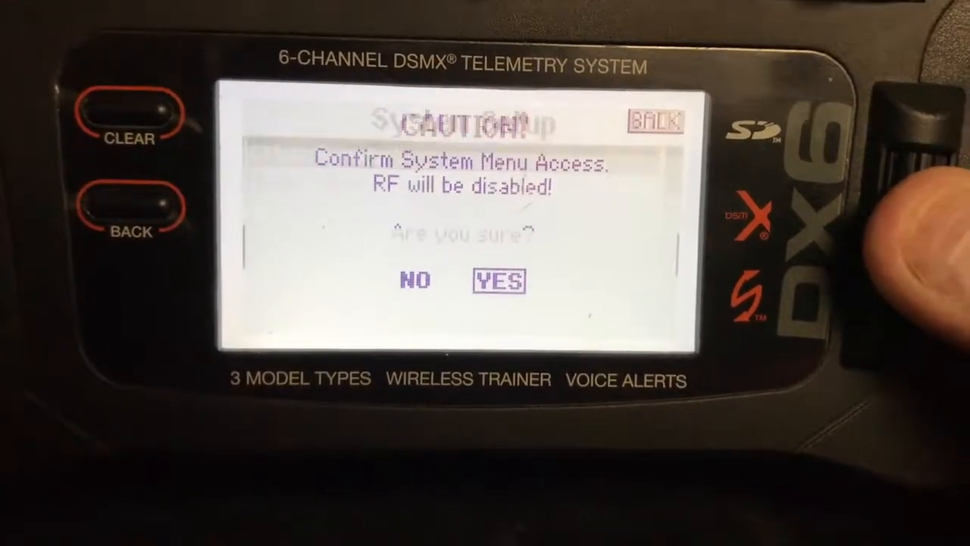
click(497, 279)
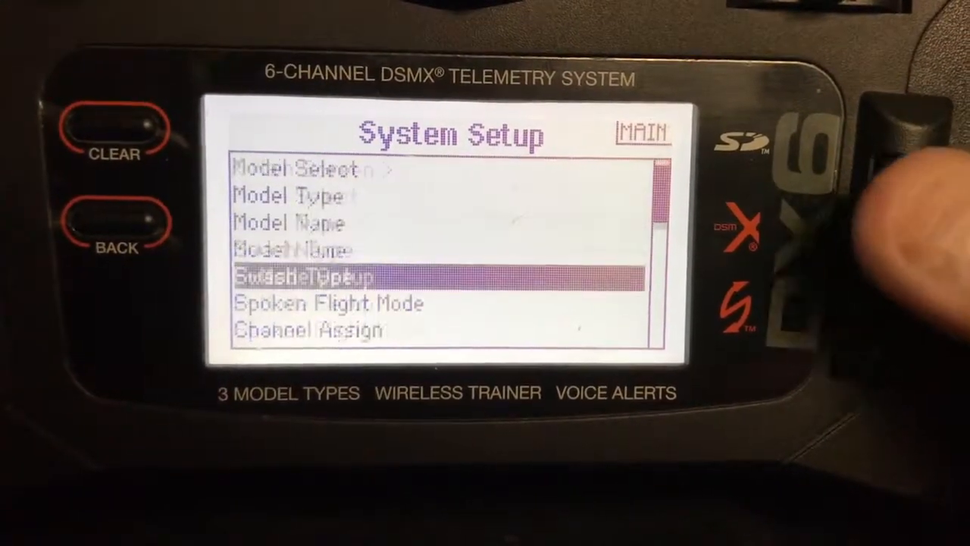
scroll(down, 3)
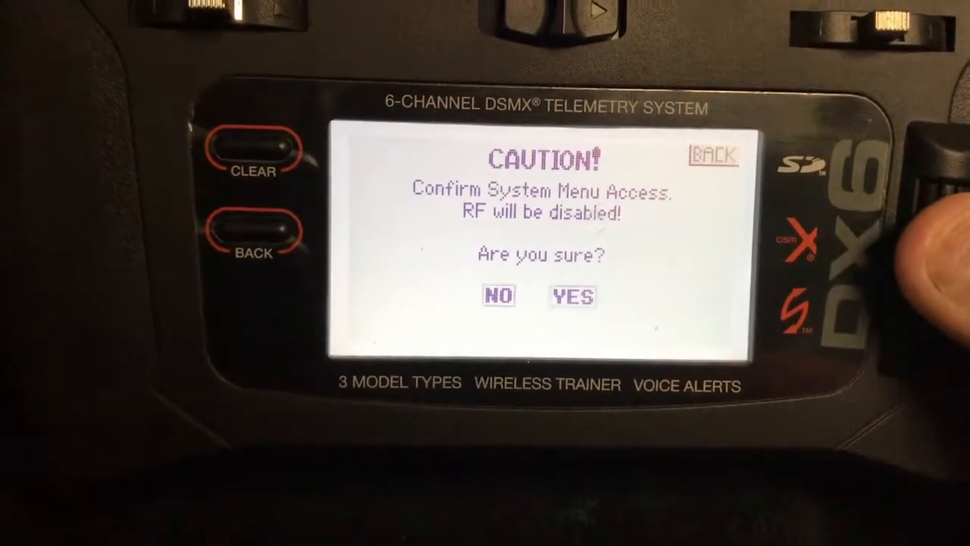
- Select YES on the CAUTION screen to allow system menu access
click(574, 296)
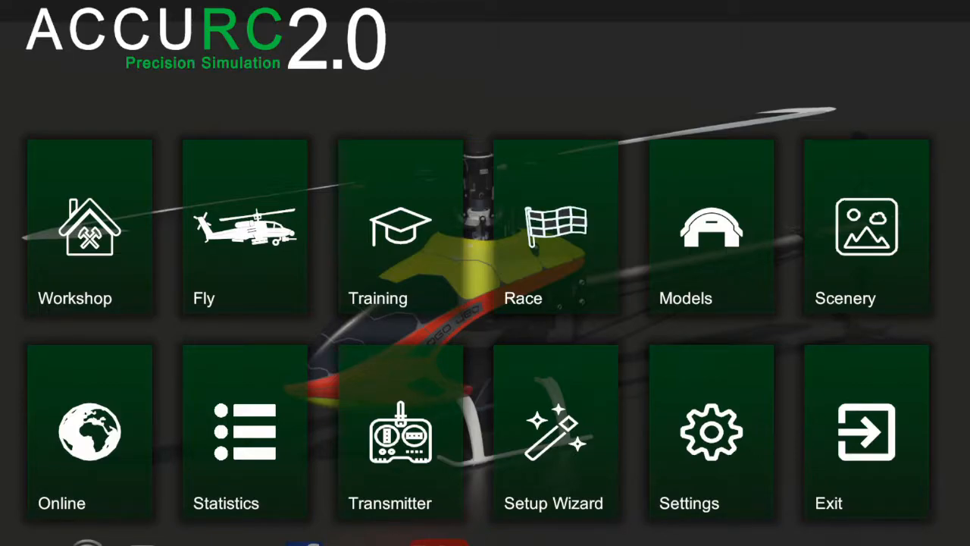
- Show the Device input settings with the Spektrum preset and RX2SIM channel assignments
click(400, 432)
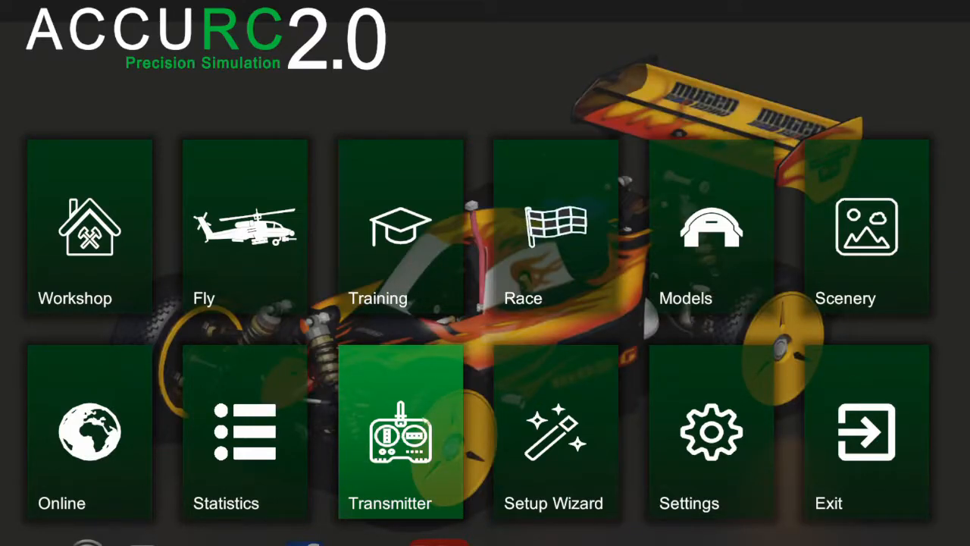
click(400, 440)
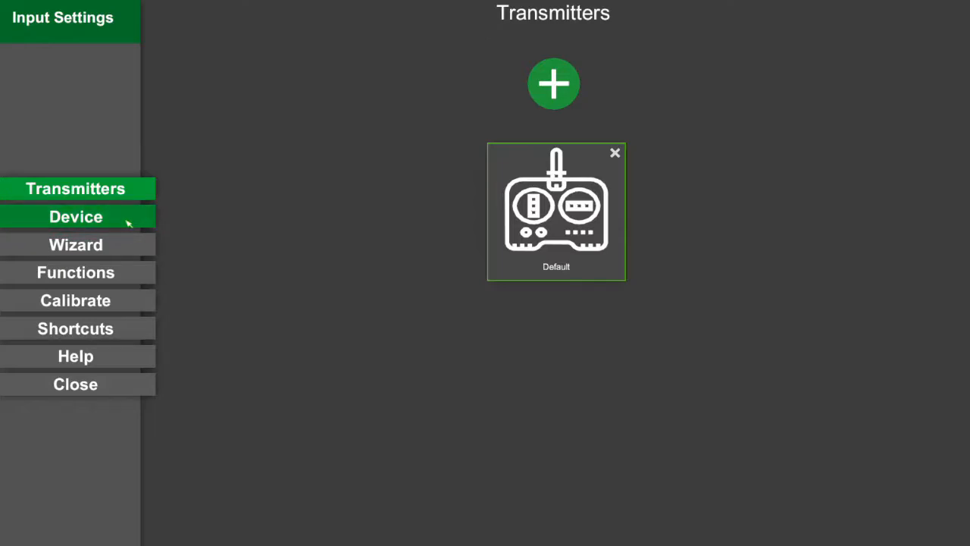
click(75, 217)
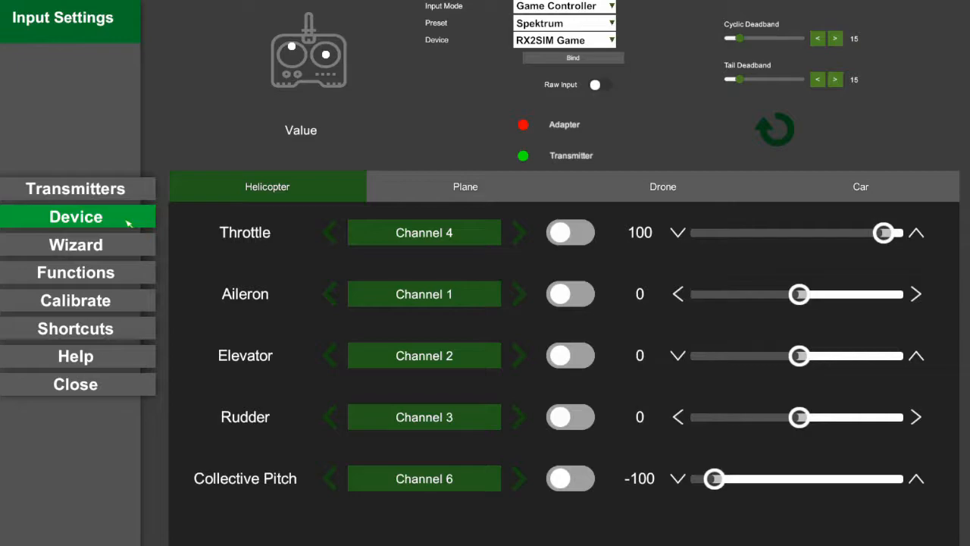
drag(714, 479, 751, 479)
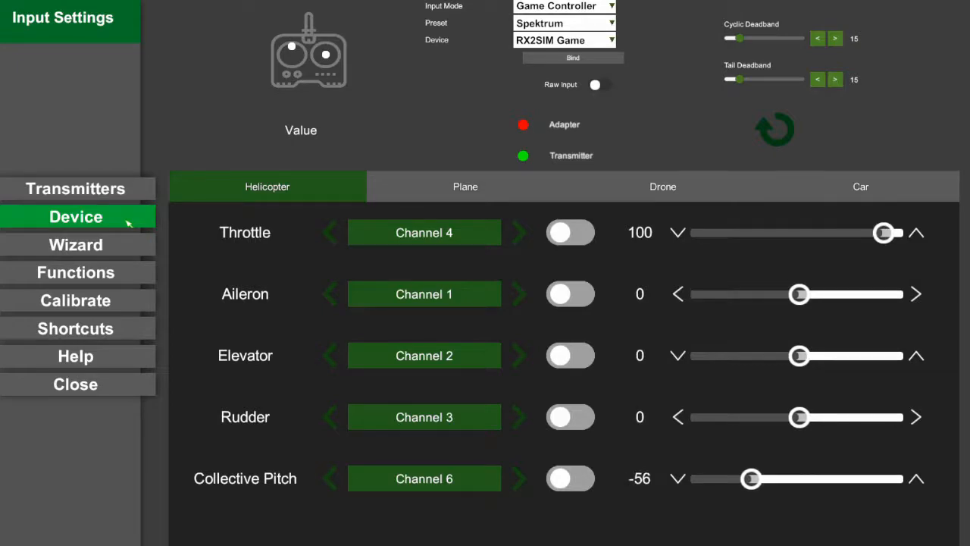
drag(752, 479, 846, 480)
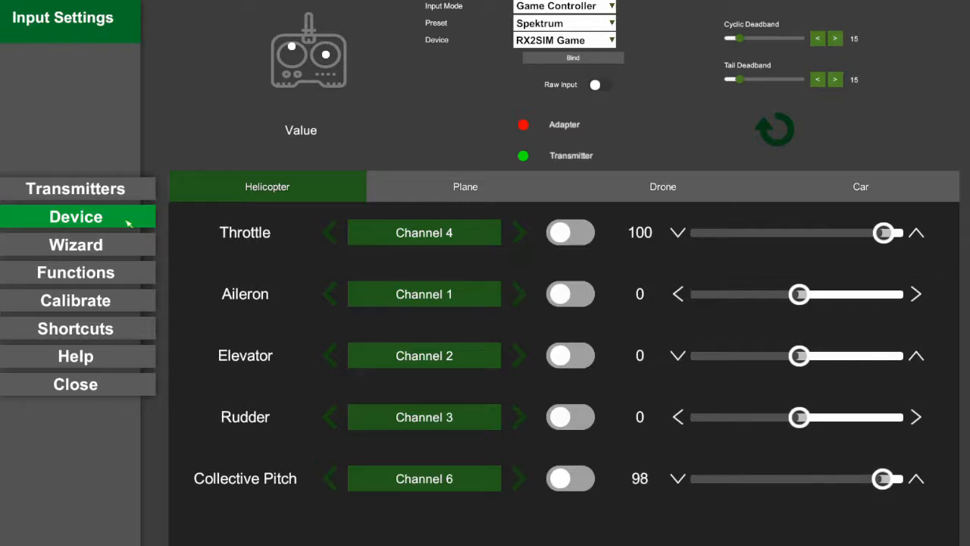
drag(882, 479, 785, 479)
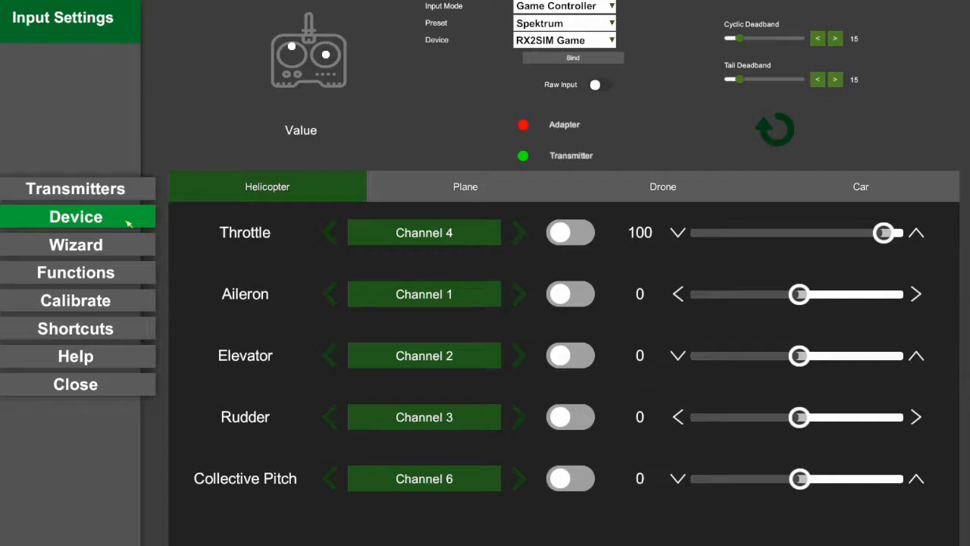
drag(801, 479, 716, 479)
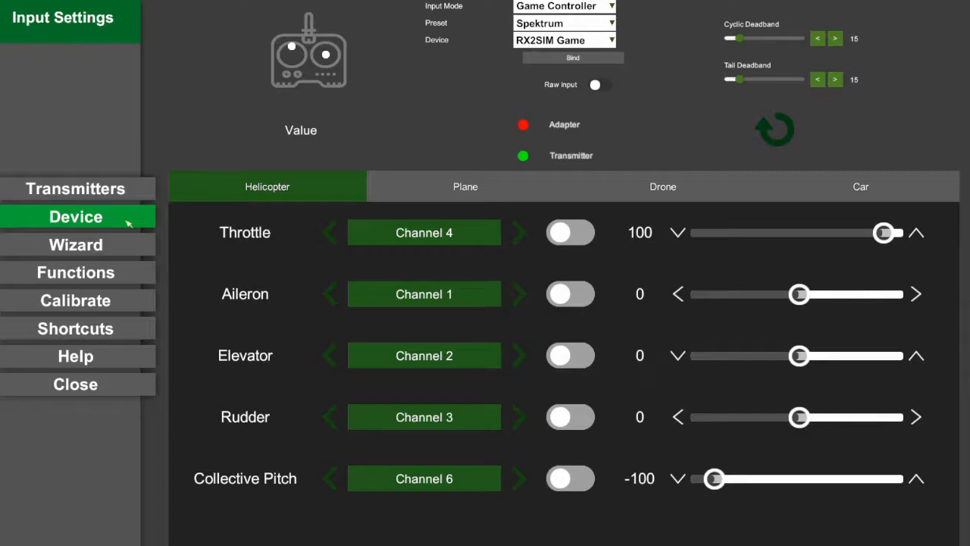
click(76, 273)
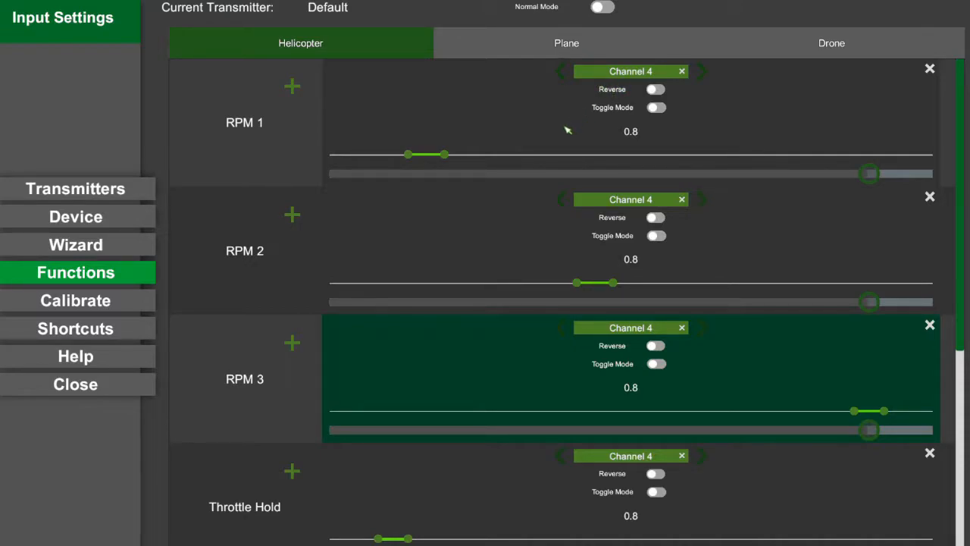
mouse_move(612, 424)
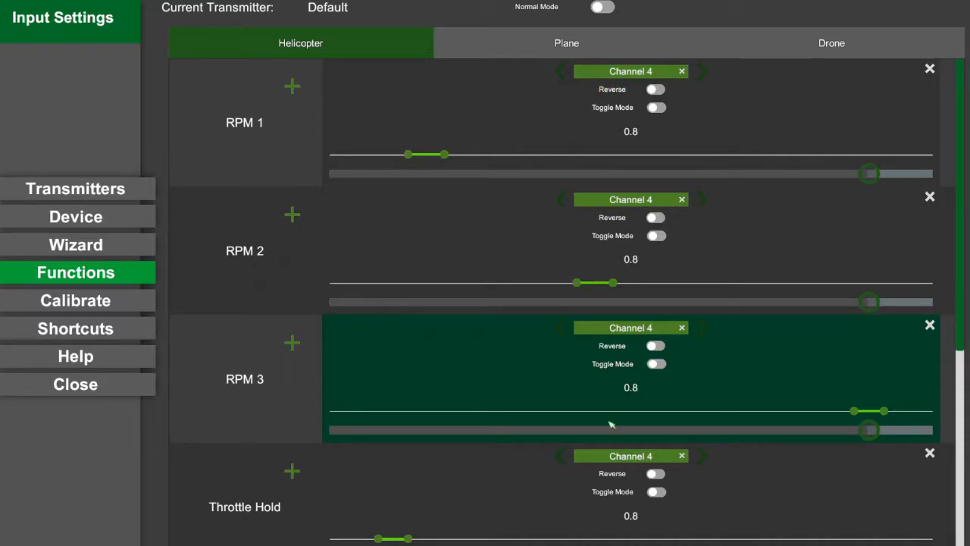
mouse_move(625, 531)
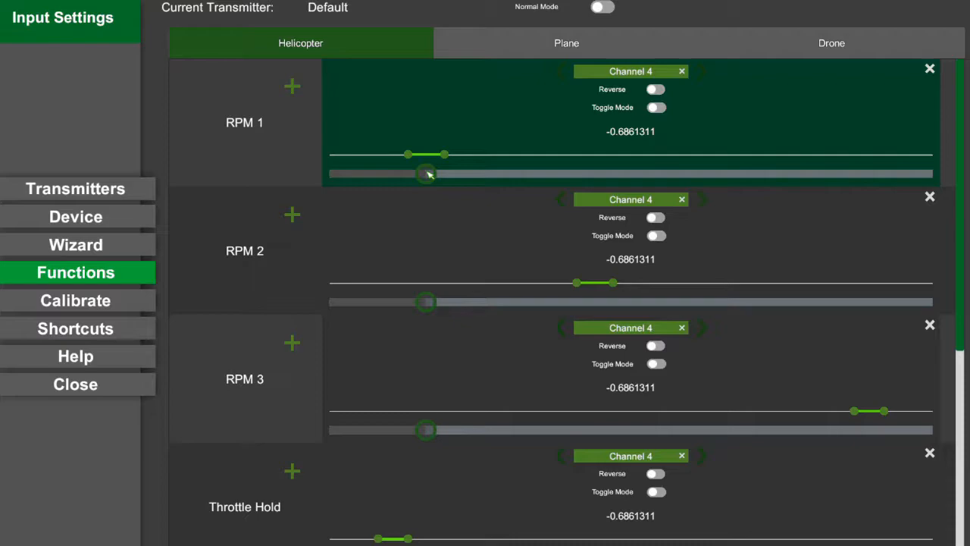
- Check the RPM 1–3 Channel 4 range markers on the Helicopter tab against the throttle stick
drag(428, 173, 598, 173)
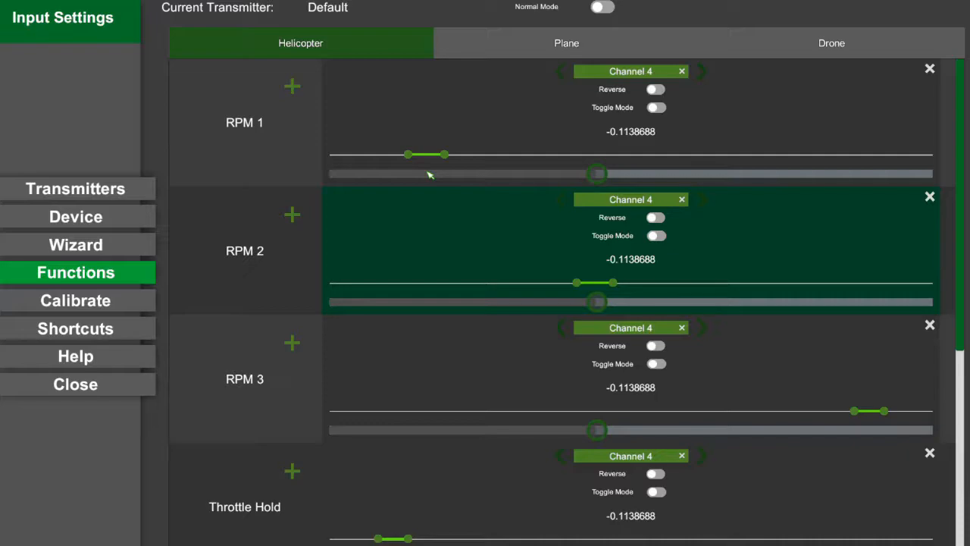
mouse_move(411, 204)
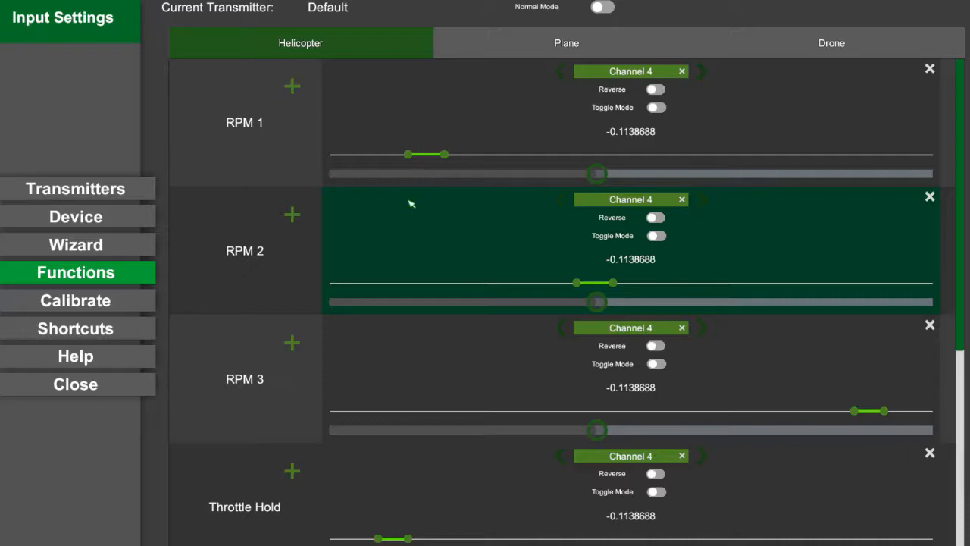
mouse_move(584, 248)
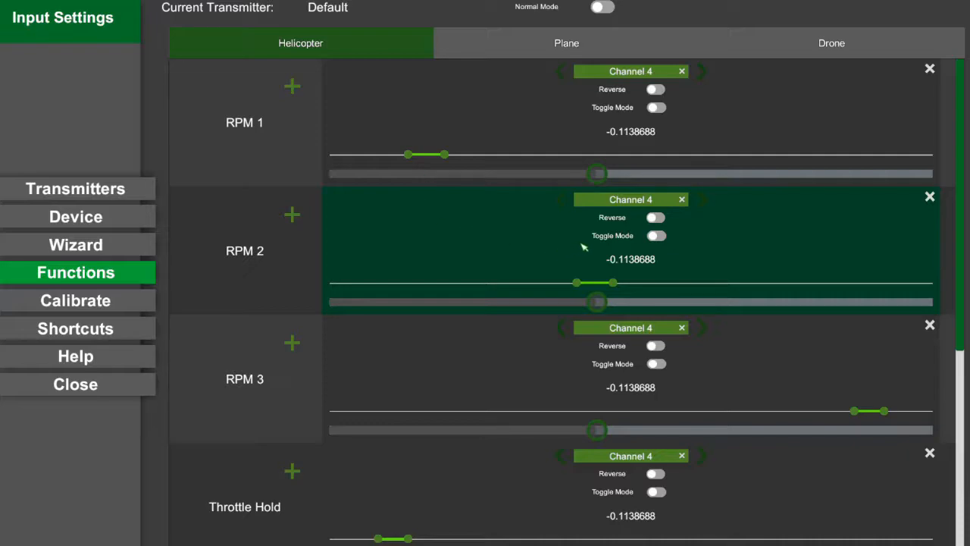
mouse_move(610, 261)
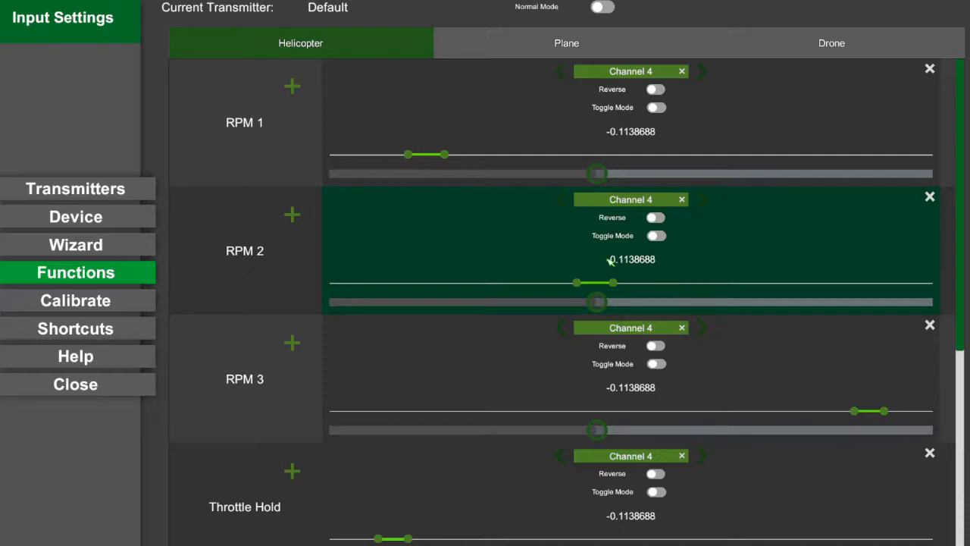
mouse_move(682, 254)
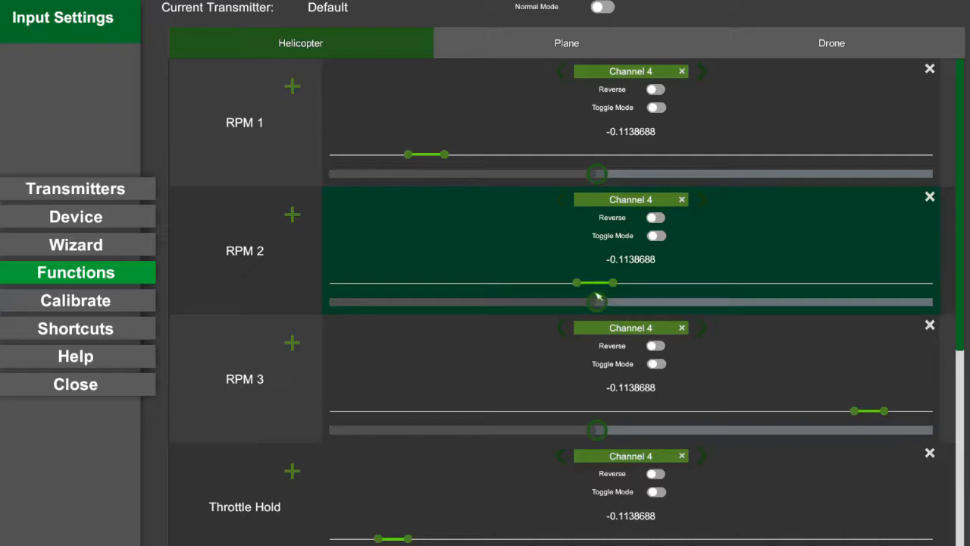
mouse_move(469, 264)
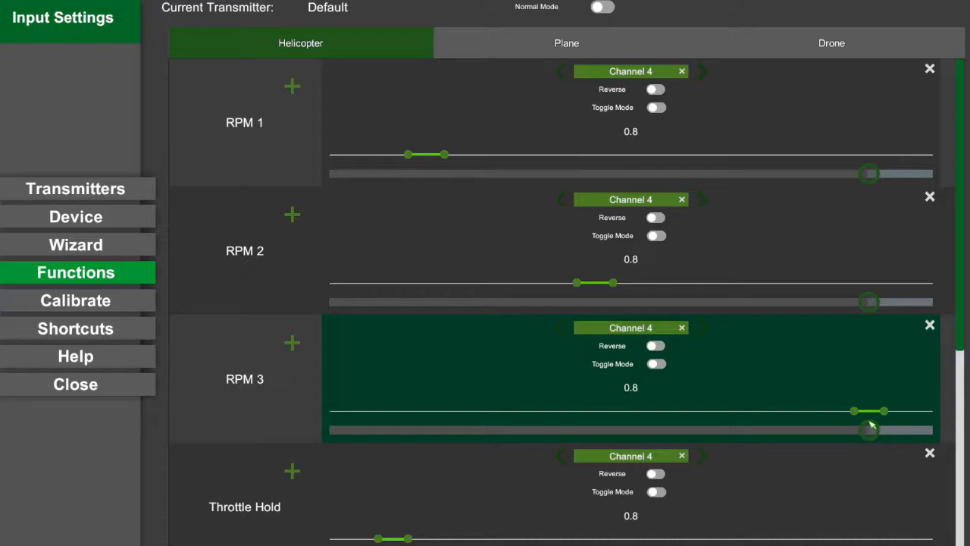
mouse_move(609, 524)
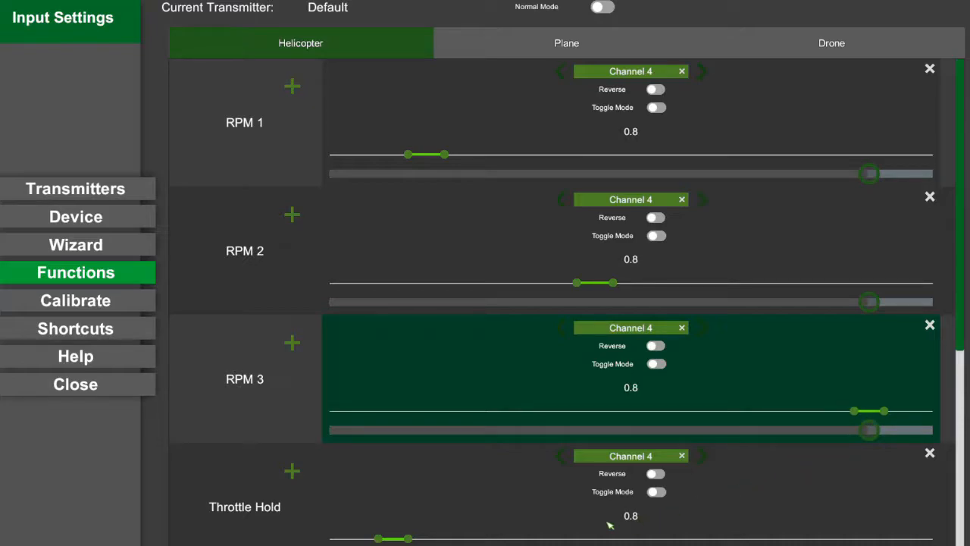
mouse_move(595, 522)
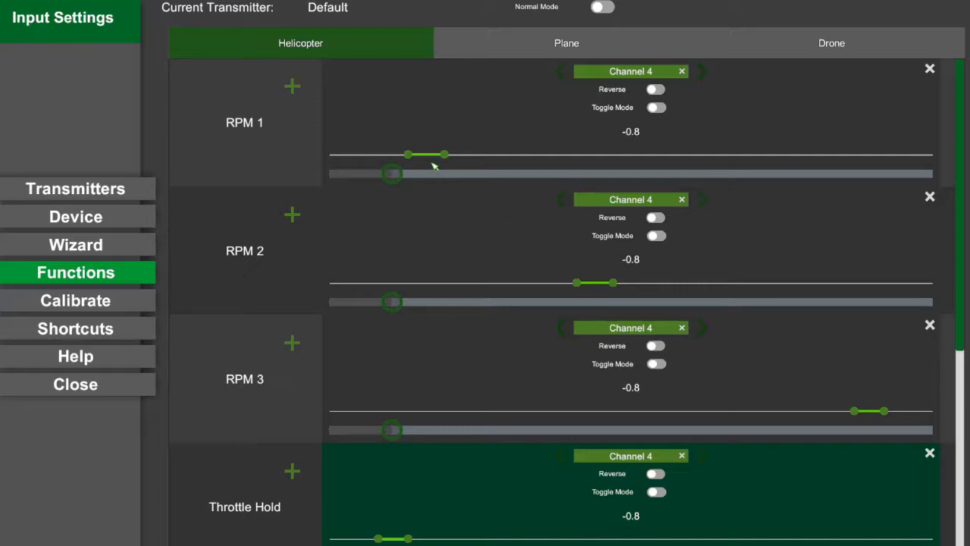
mouse_move(406, 379)
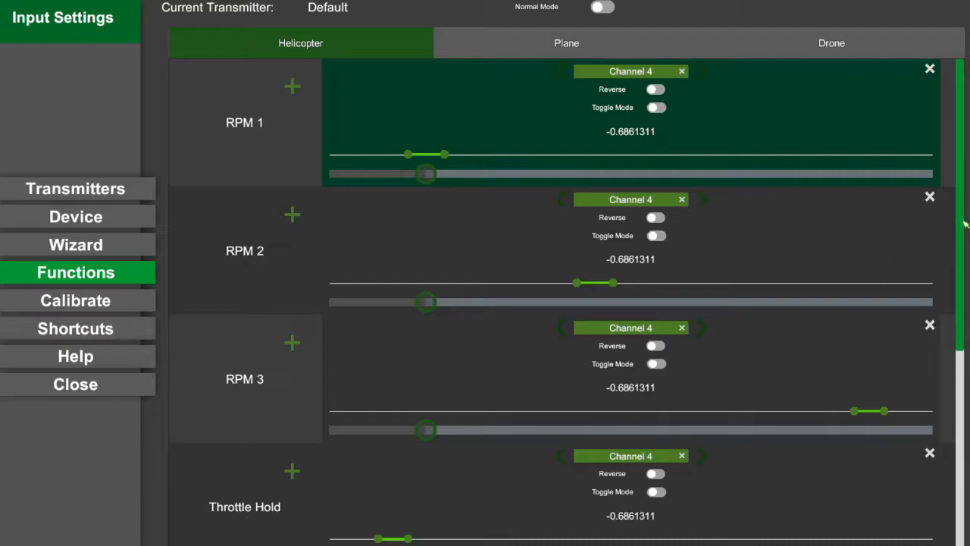
- Scroll to Dual Rates, Ground Light, Rescue and Weapons, and test Rescue on reversed Channel 5 switching from -0.8 to 0.8
scroll(down, 3)
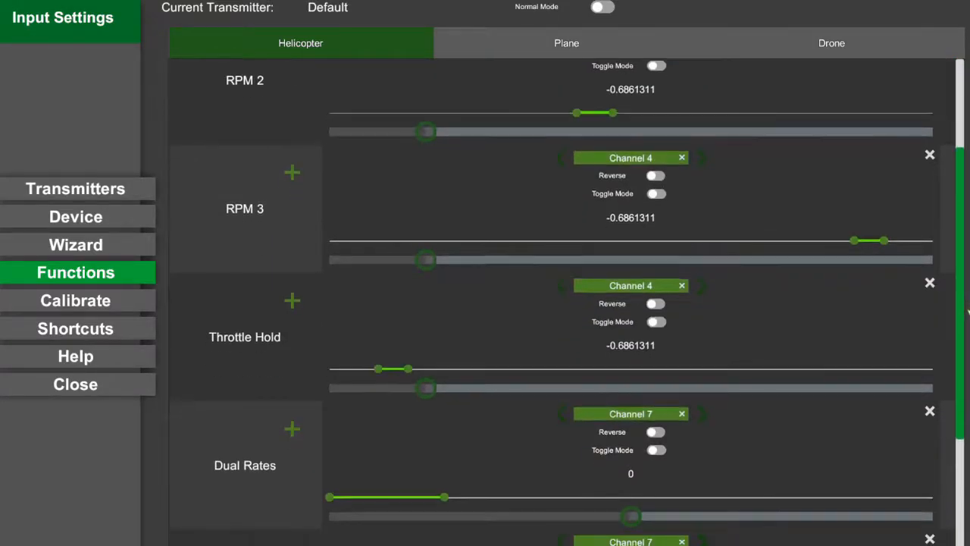
scroll(down, 3)
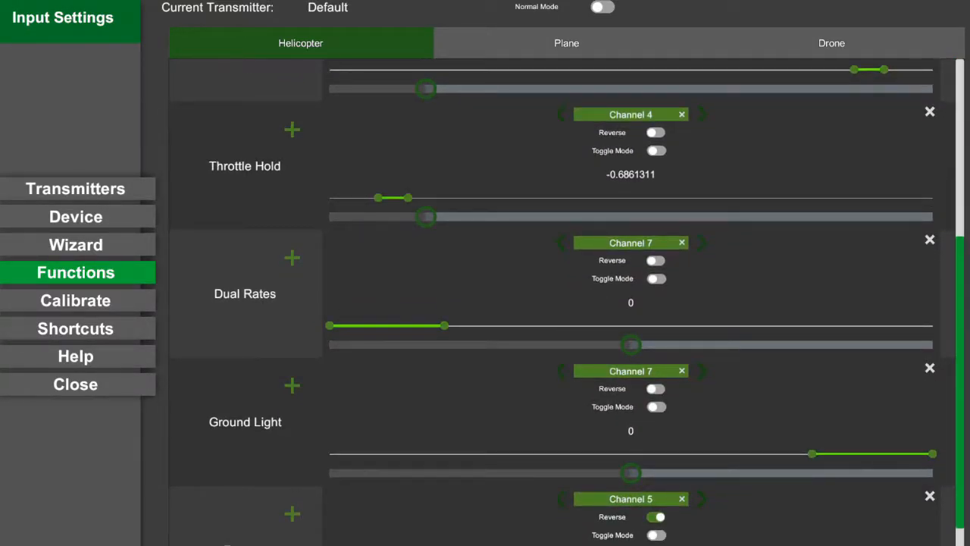
scroll(down, 3)
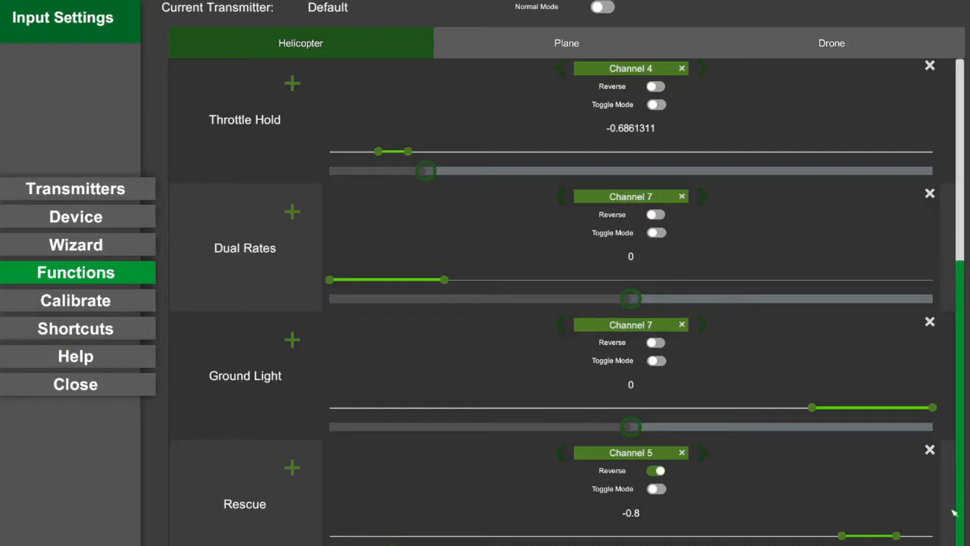
scroll(down, 3)
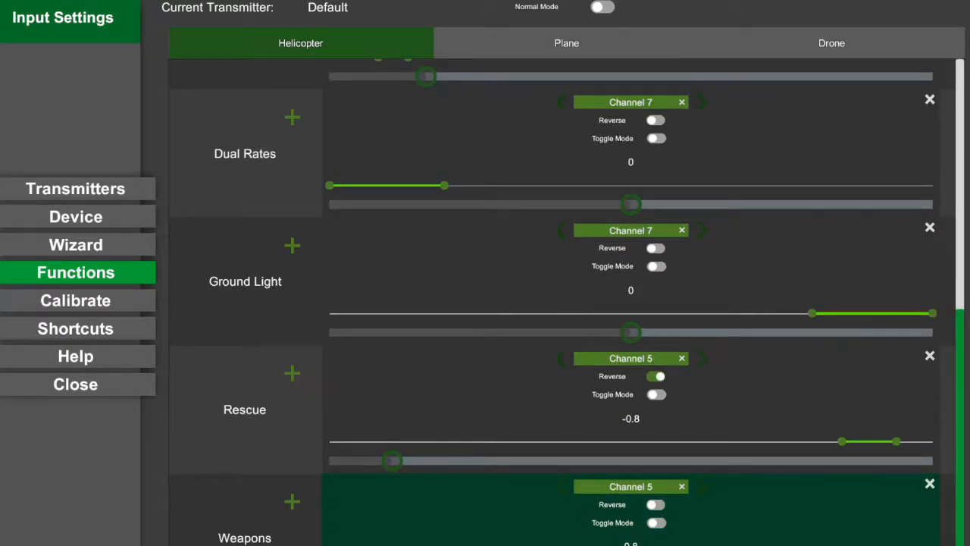
drag(391, 461, 867, 461)
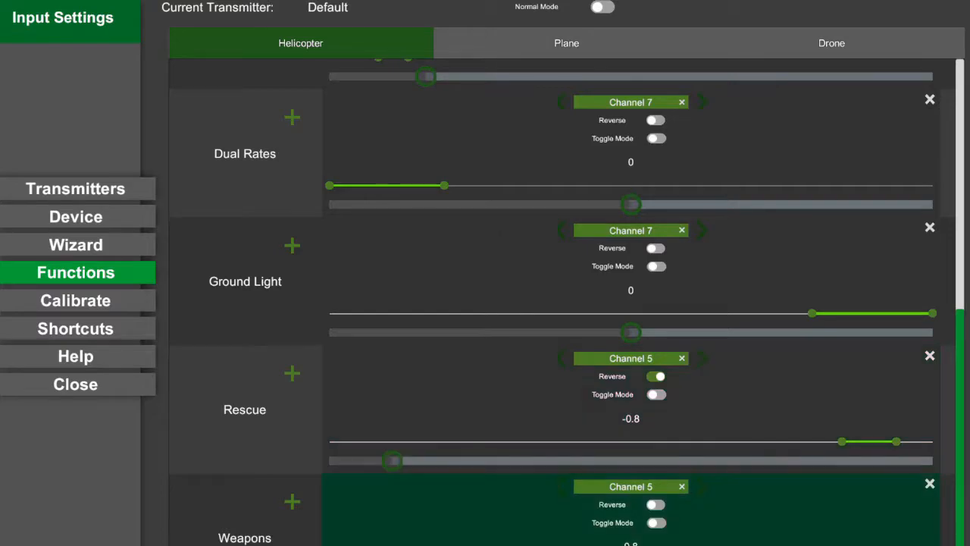
drag(393, 461, 870, 461)
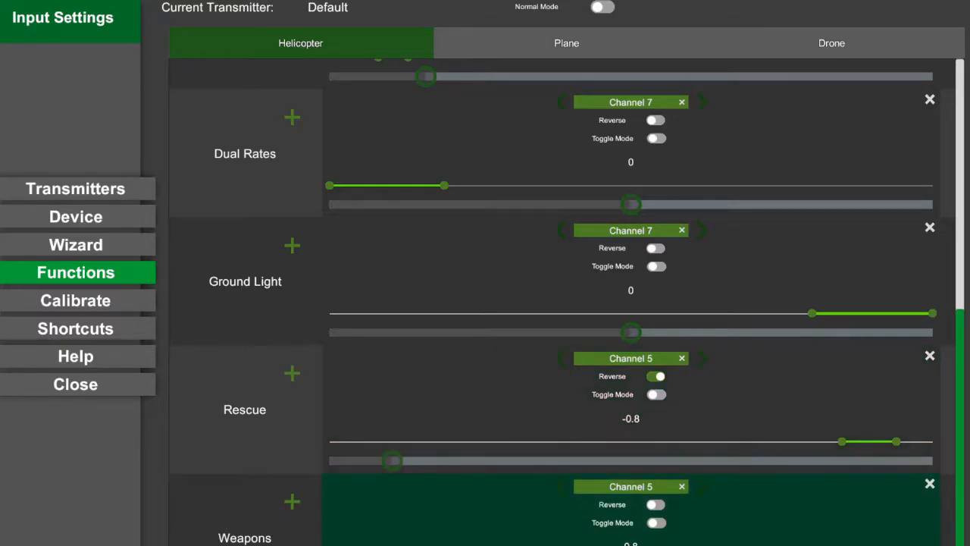
drag(391, 461, 870, 461)
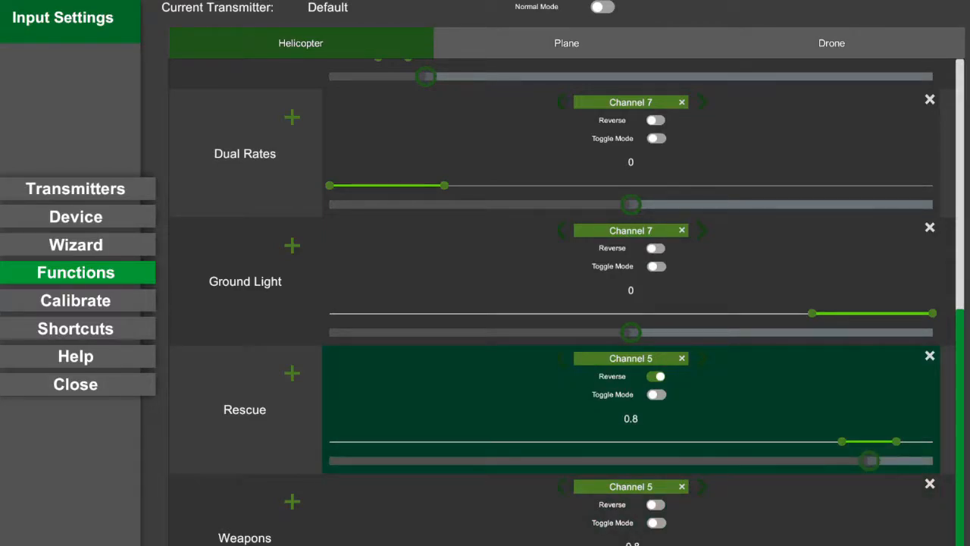